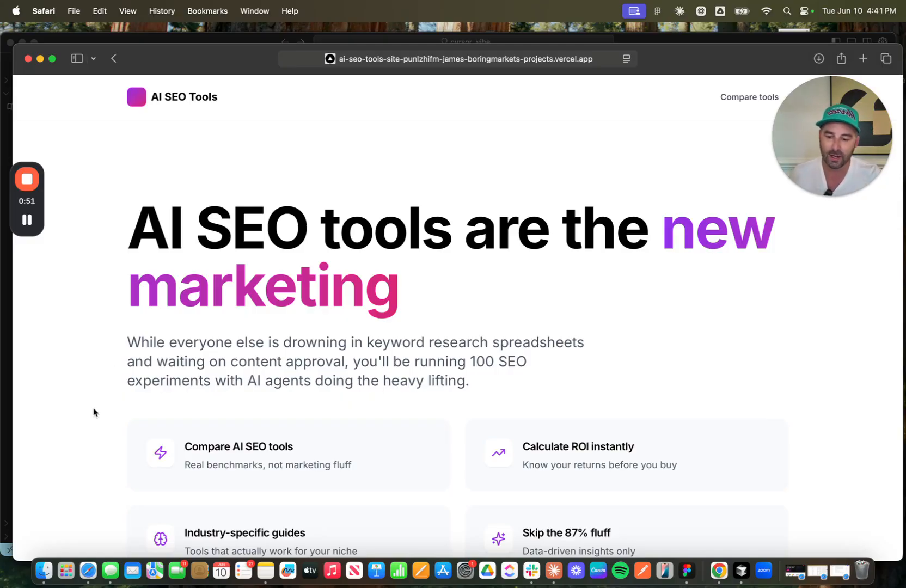
- Scroll down the AI SEO Tools homepage to the 'See all tool comparisons' link
scroll("down", 3)
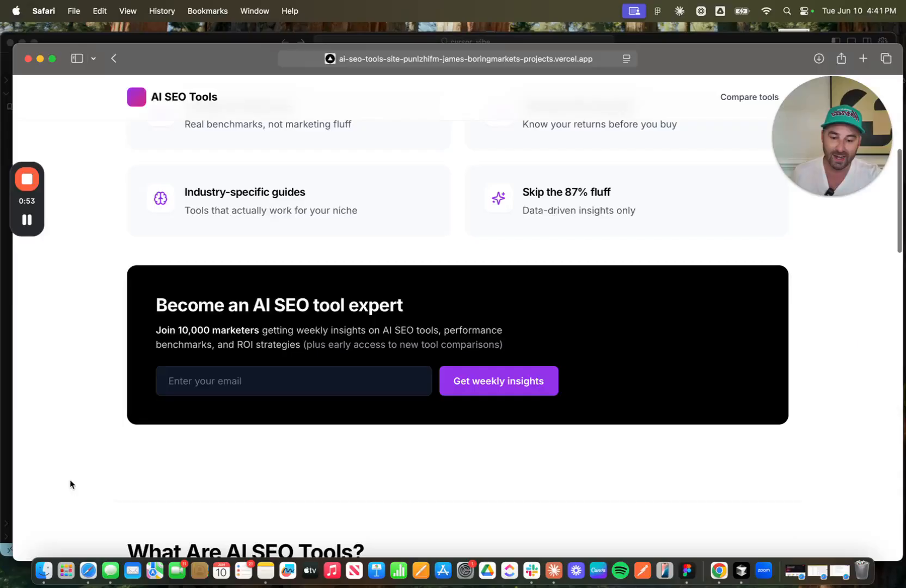
scroll("down", 3)
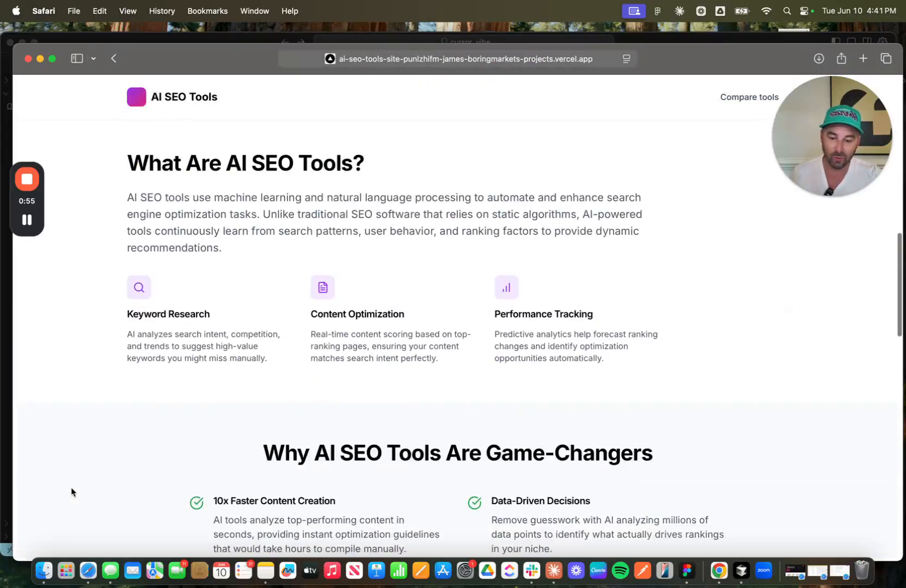
scroll("down", 3)
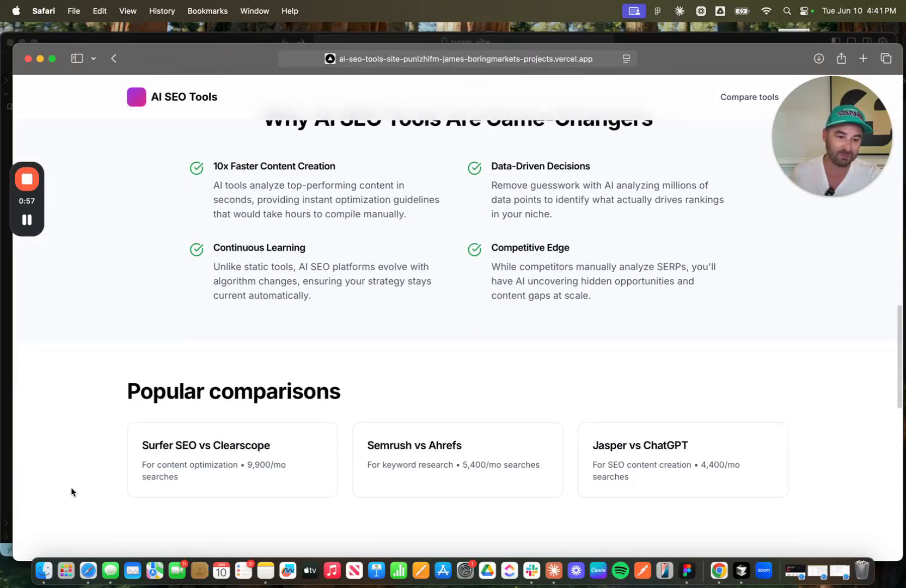
scroll("down", 3)
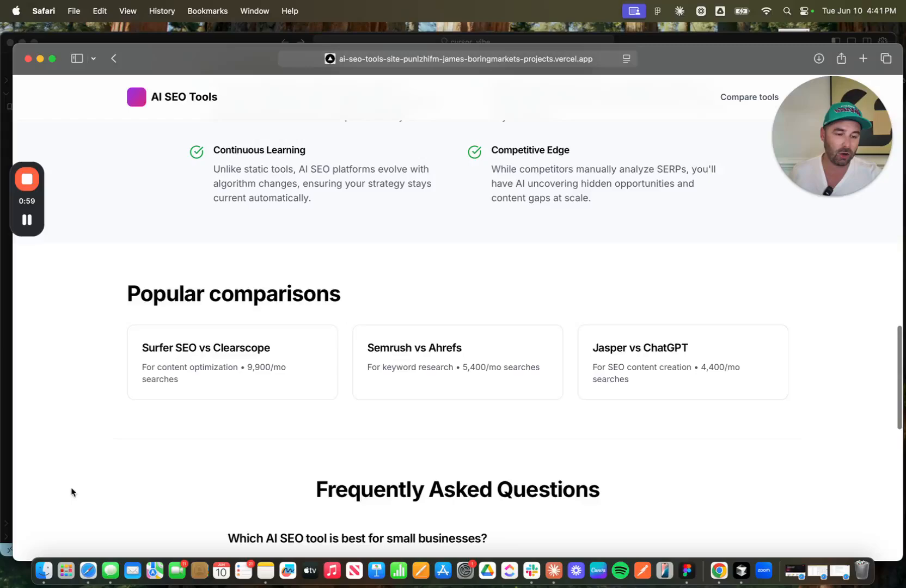
scroll("down", 3)
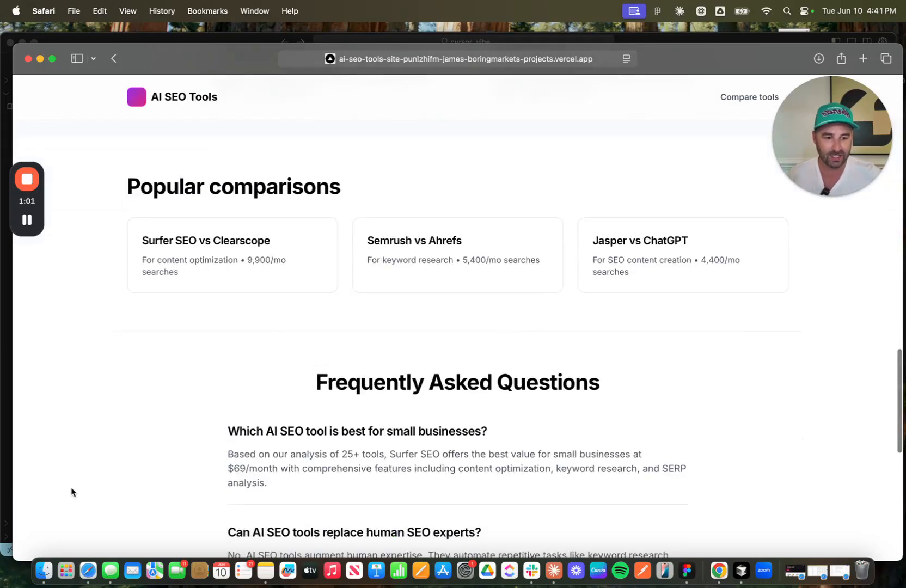
scroll("down", 3)
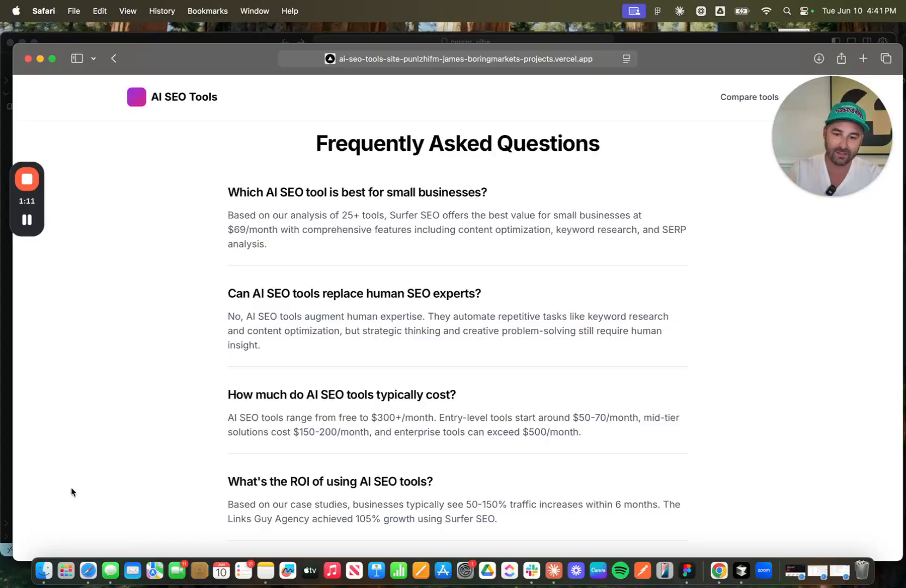
scroll("down", 3)
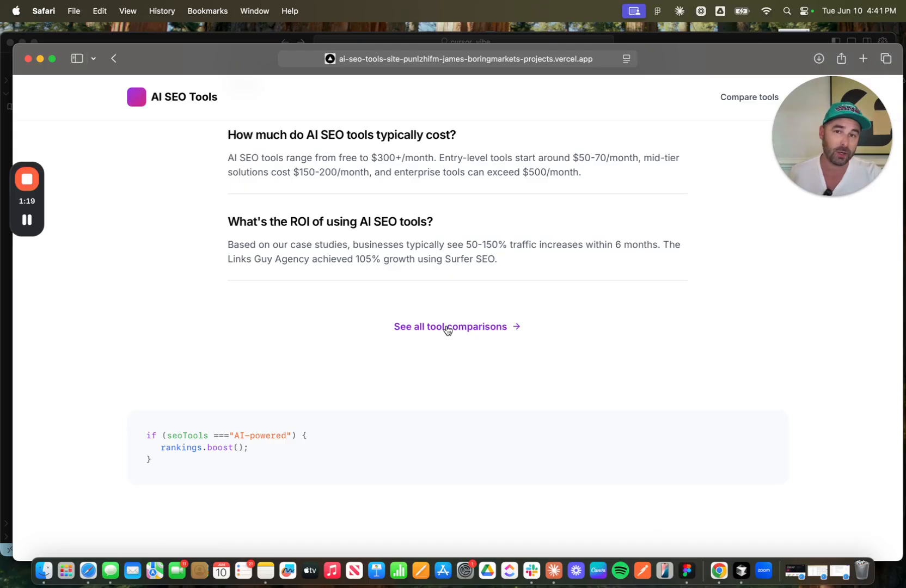
- Open the Compare AI SEO Tools page and scroll to the Available Comparisons cards
left_click(450, 326)
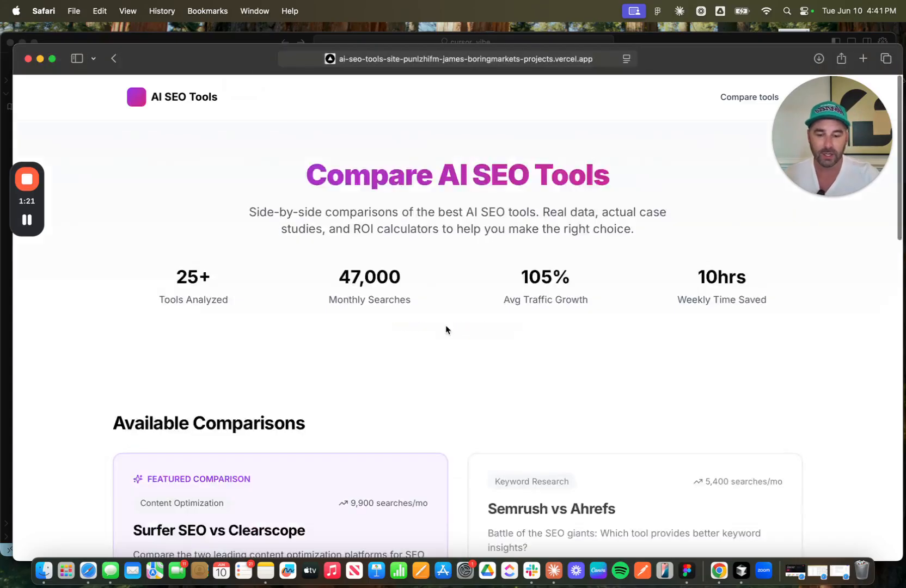
scroll("down", 3)
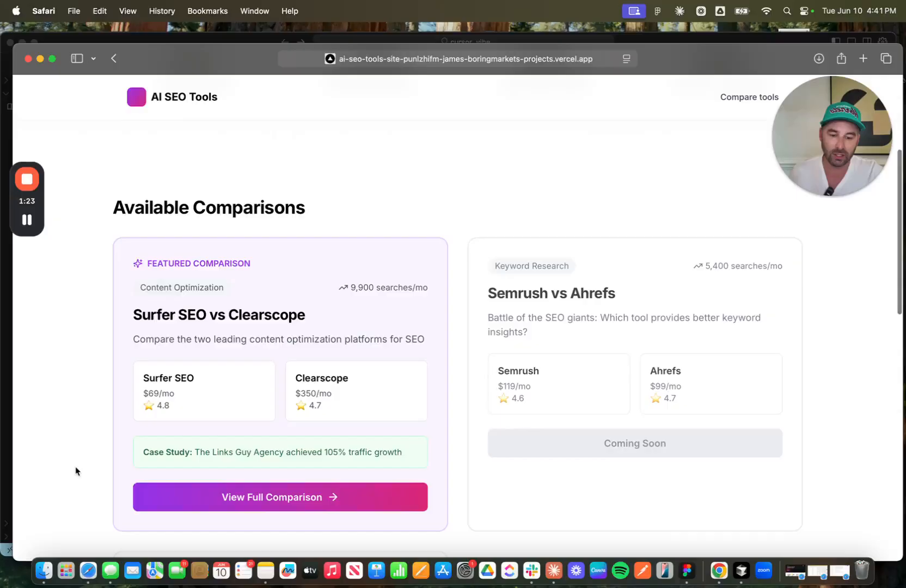
scroll("up", 3)
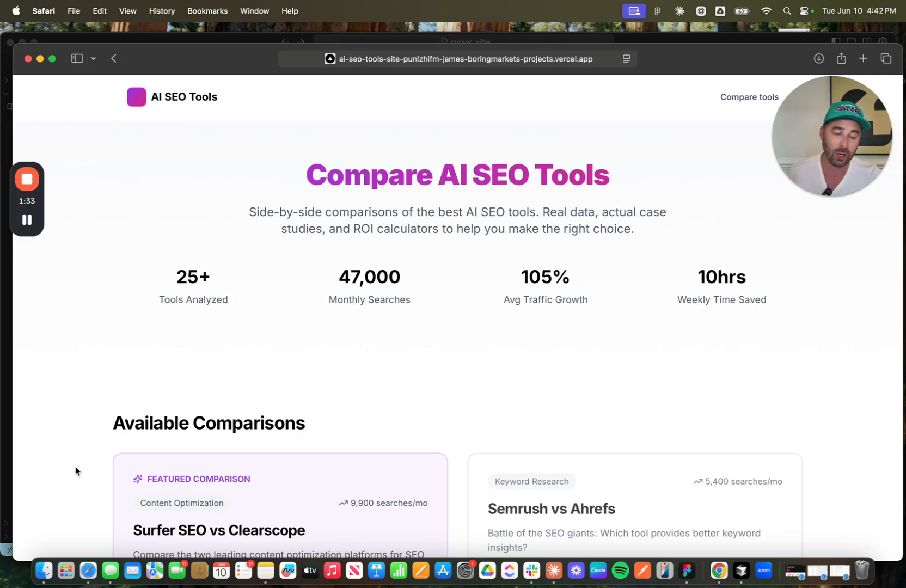
scroll("down", 3)
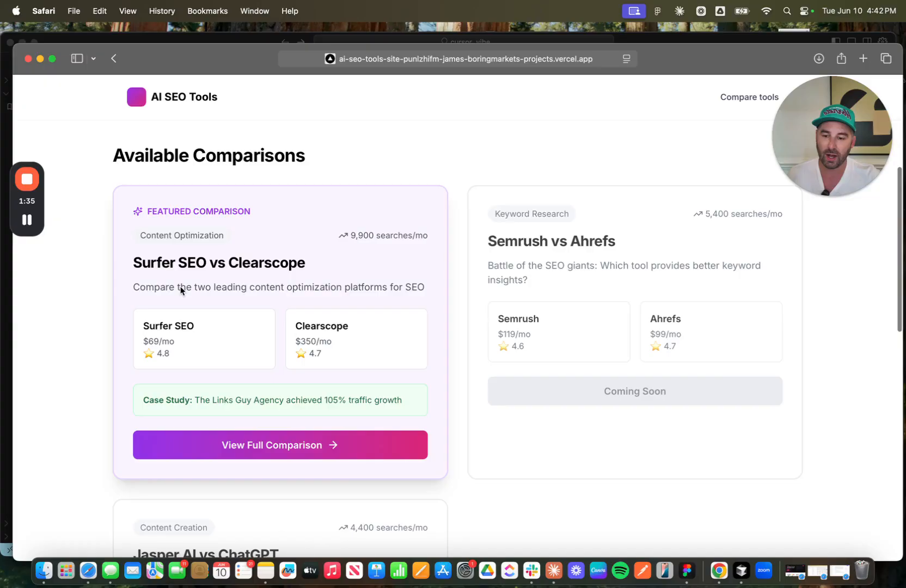
mouse_move(73, 311)
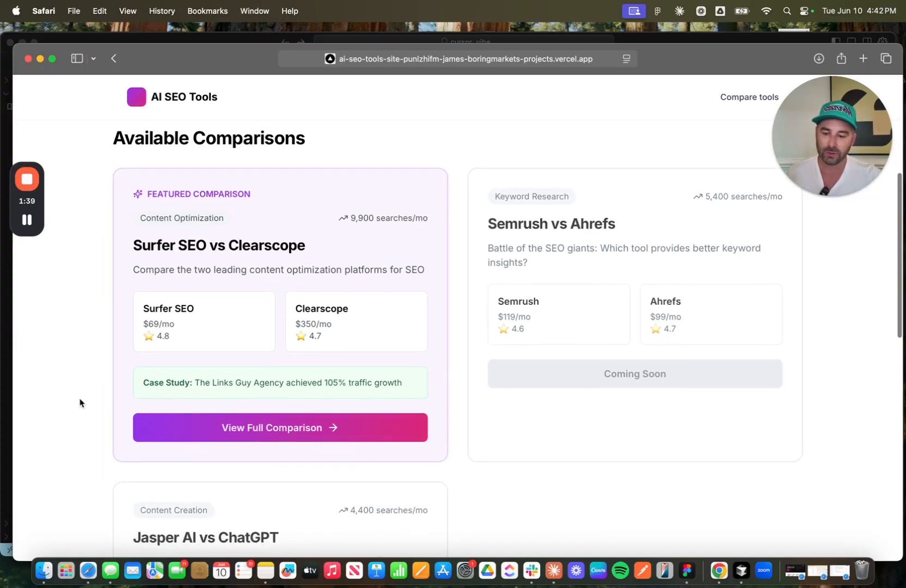
scroll("down", 3)
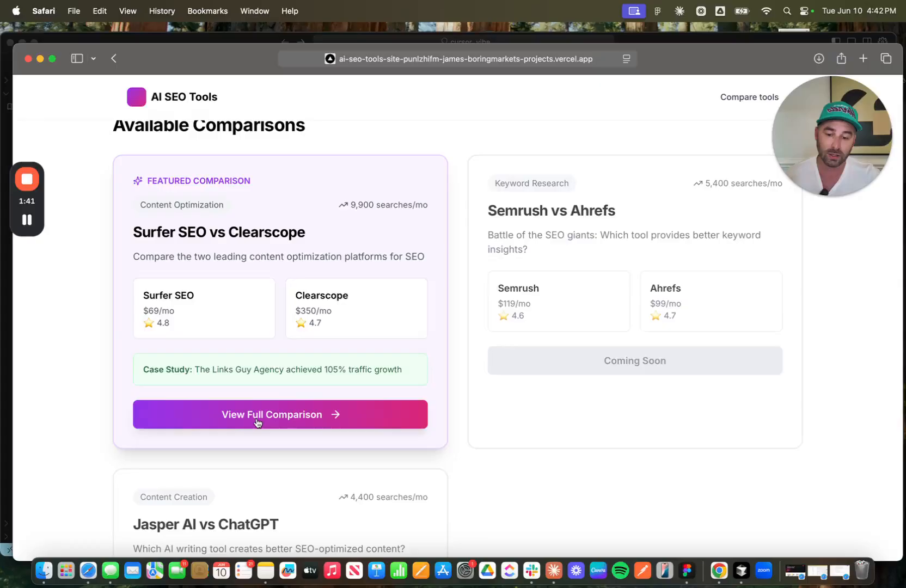
mouse_move(347, 415)
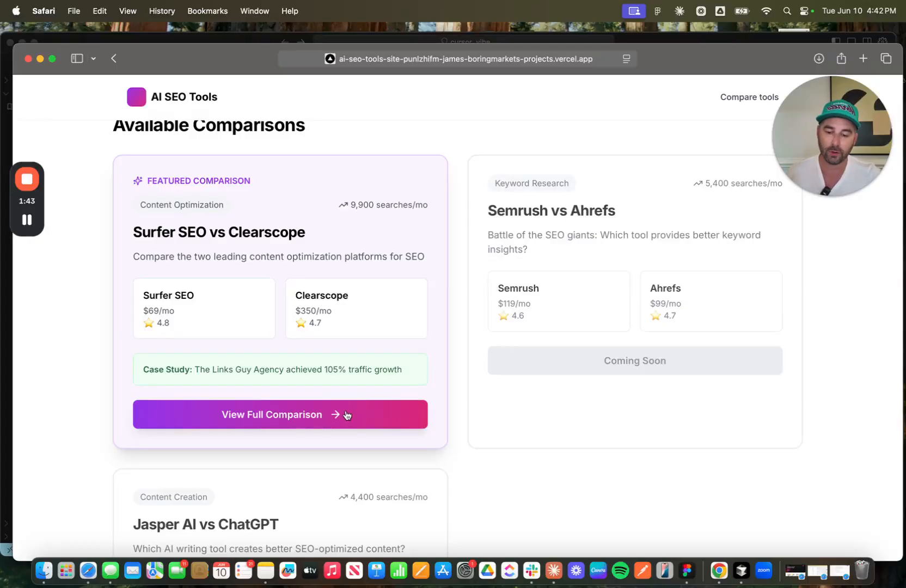
- Open Surfer SEO vs Clearscope and read 'Who Should Use Each Tool?' and 'Detailed Feature Comparison'
left_click(279, 415)
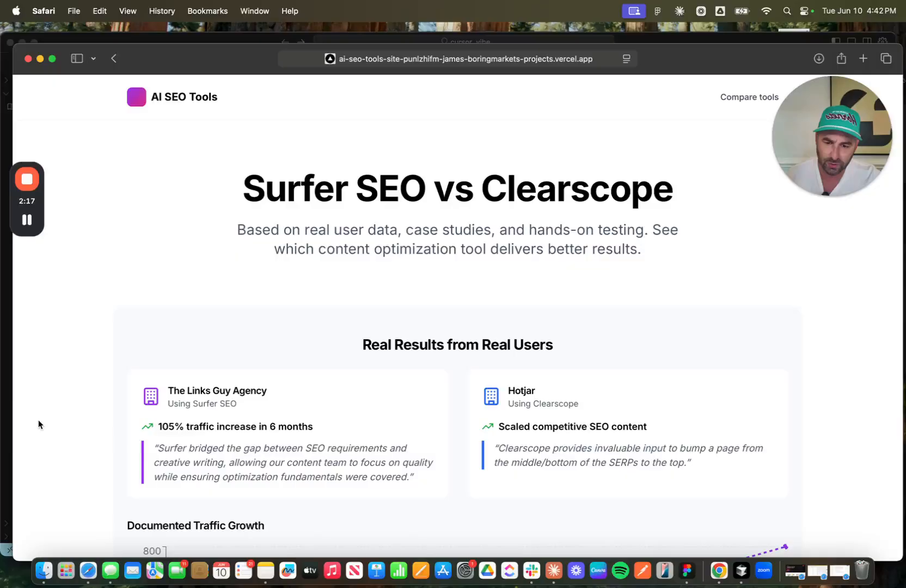
scroll("down", 3)
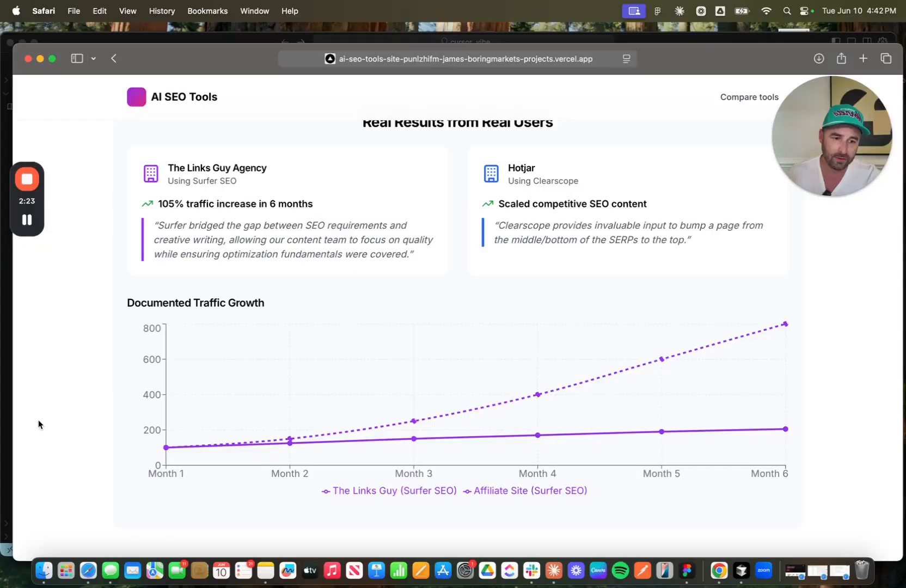
scroll("down", 3)
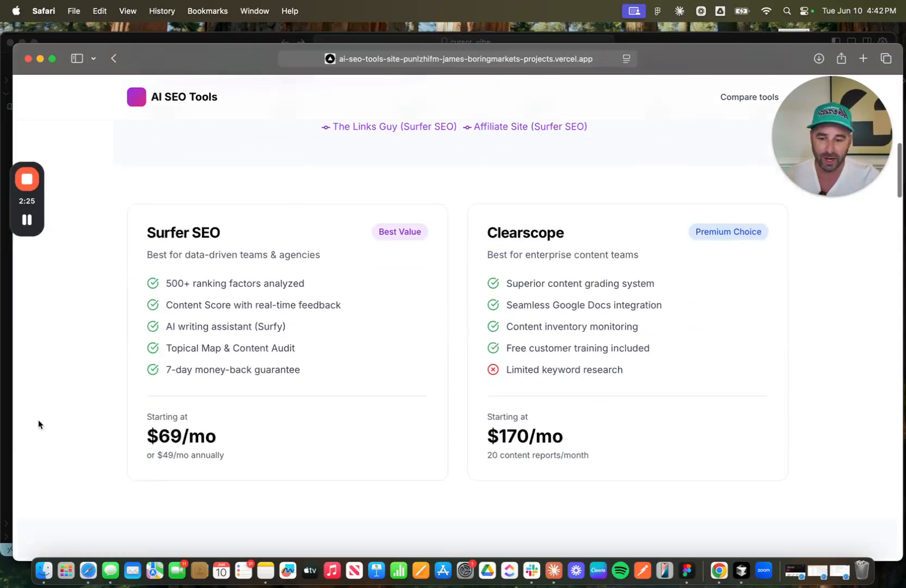
scroll("down", 3)
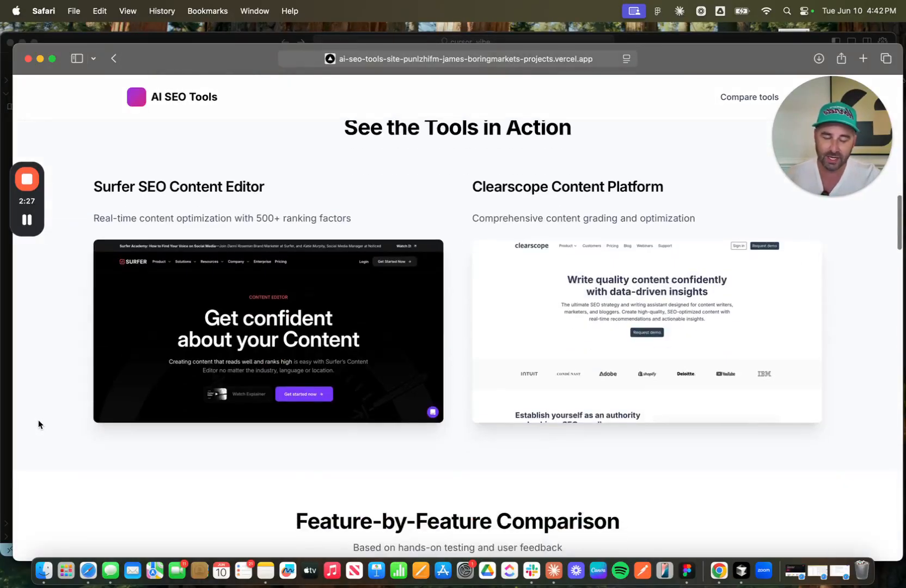
scroll("down", 3)
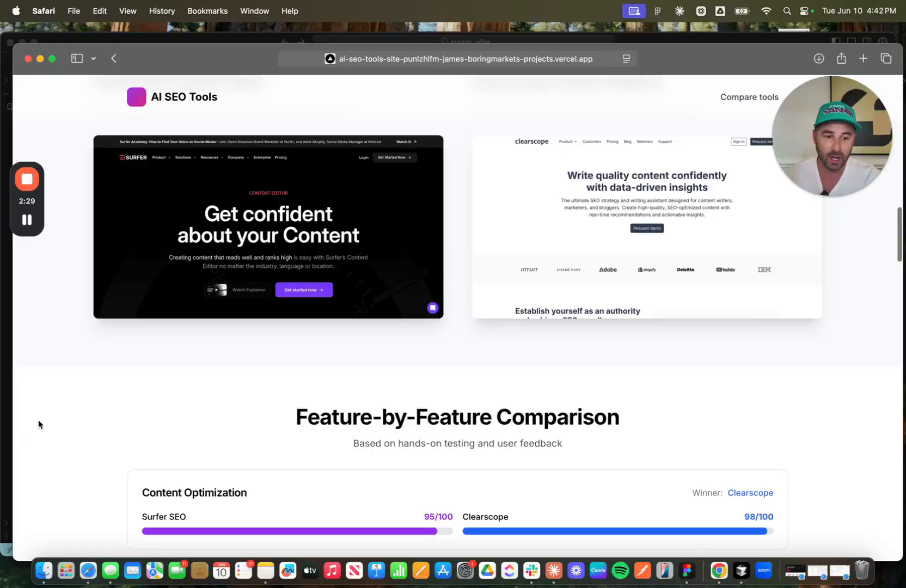
scroll("down", 3)
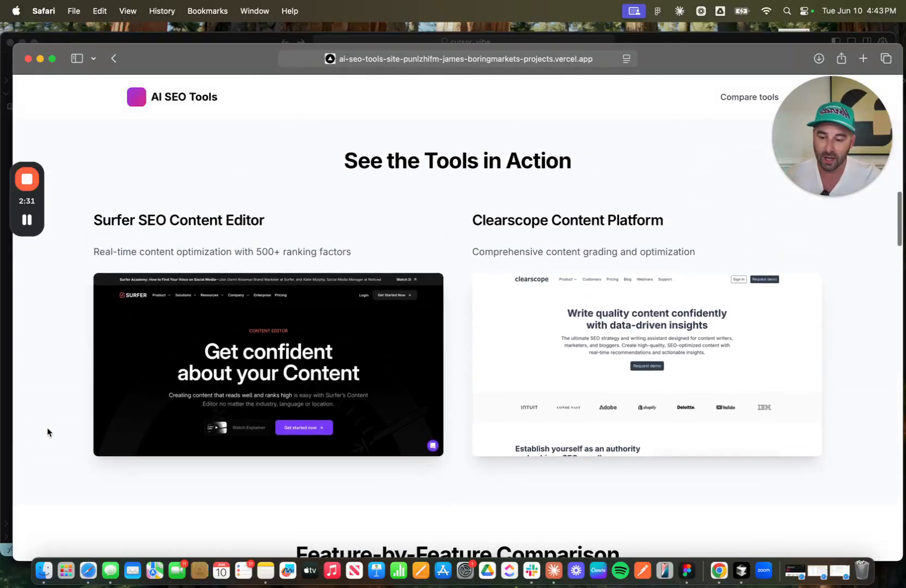
scroll("down", 3)
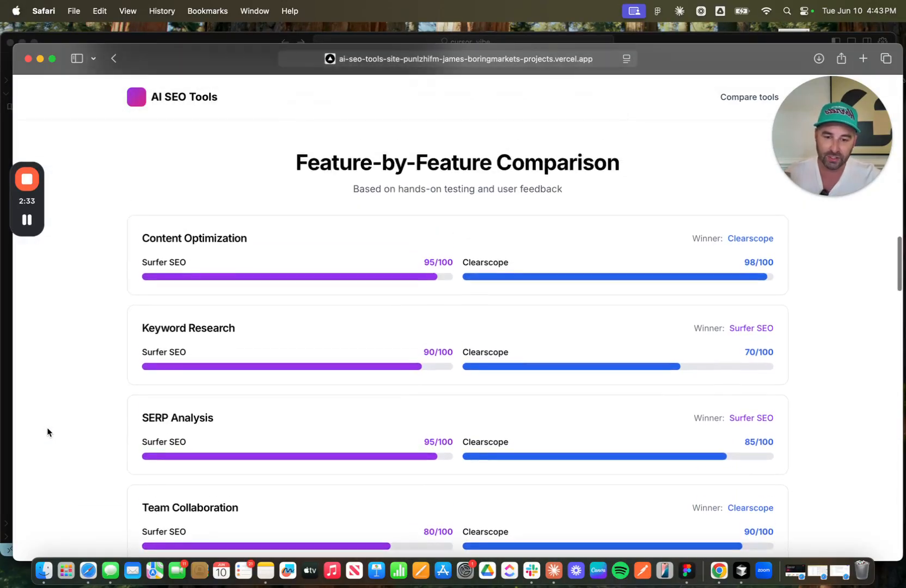
scroll("down", 3)
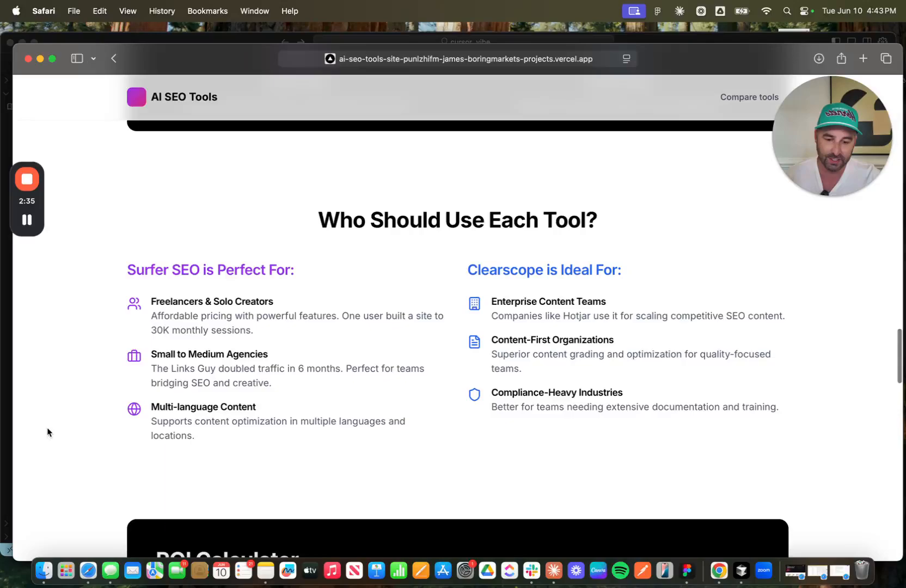
scroll("down", 3)
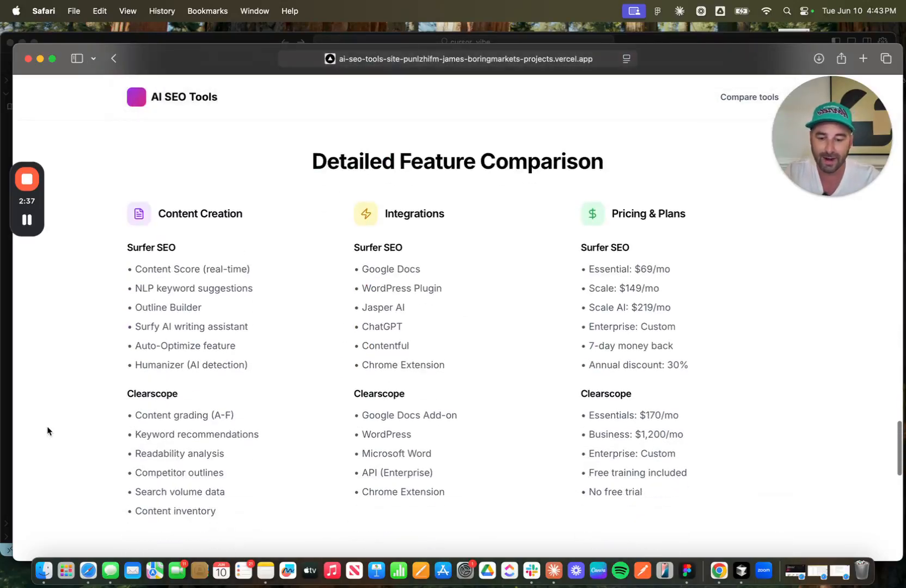
scroll("down", 3)
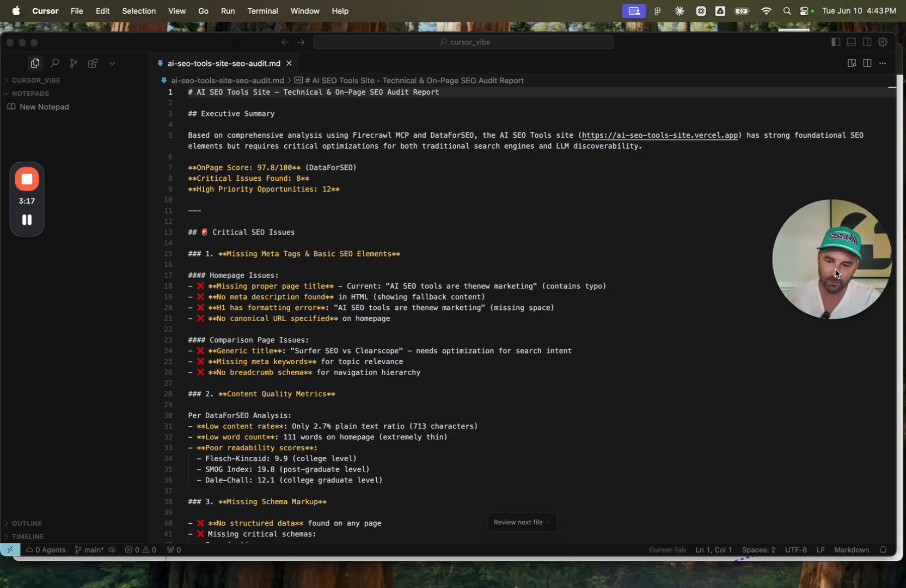
mouse_move(628, 241)
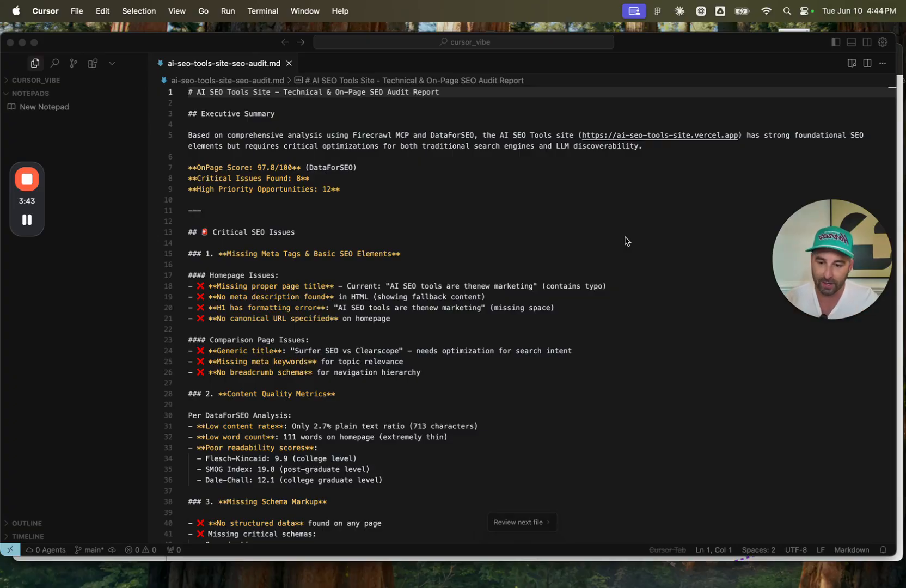
mouse_move(336, 175)
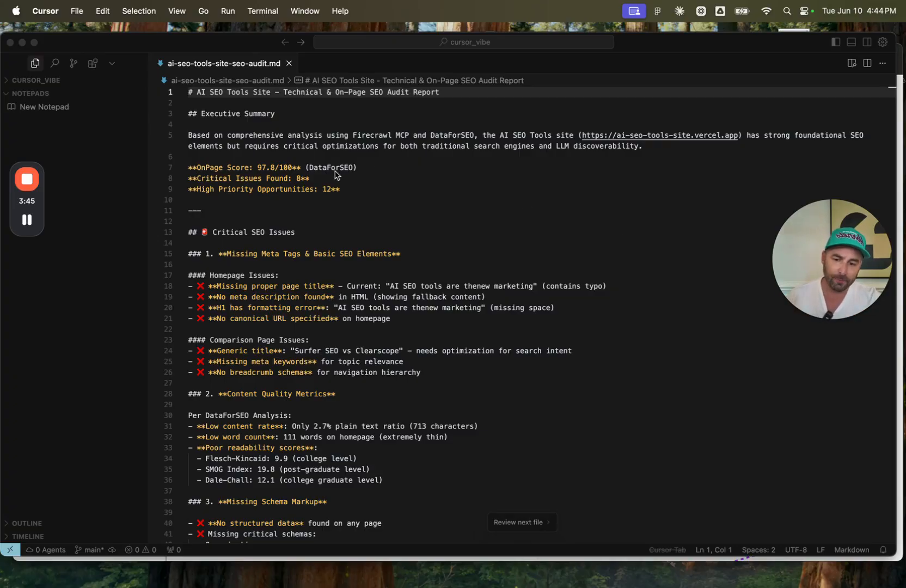
mouse_move(380, 174)
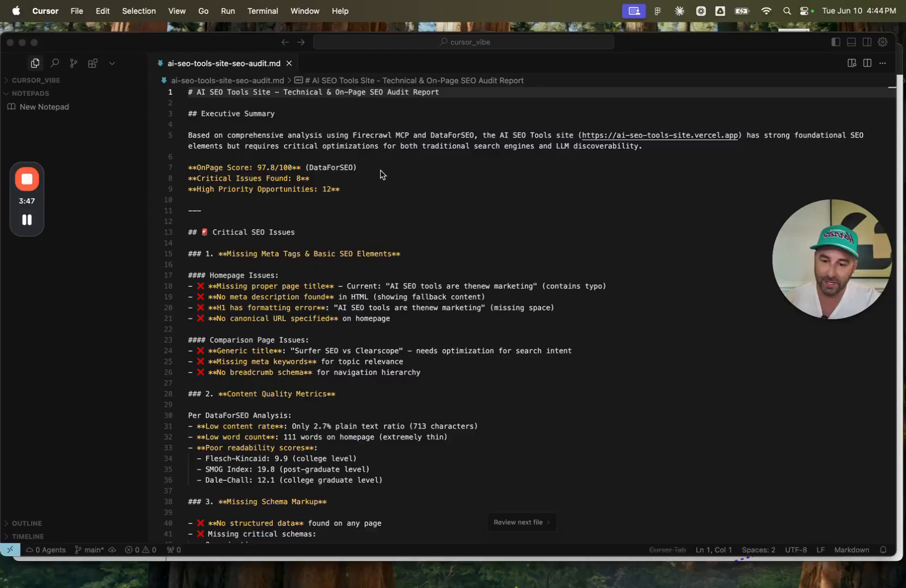
scroll("down", 3)
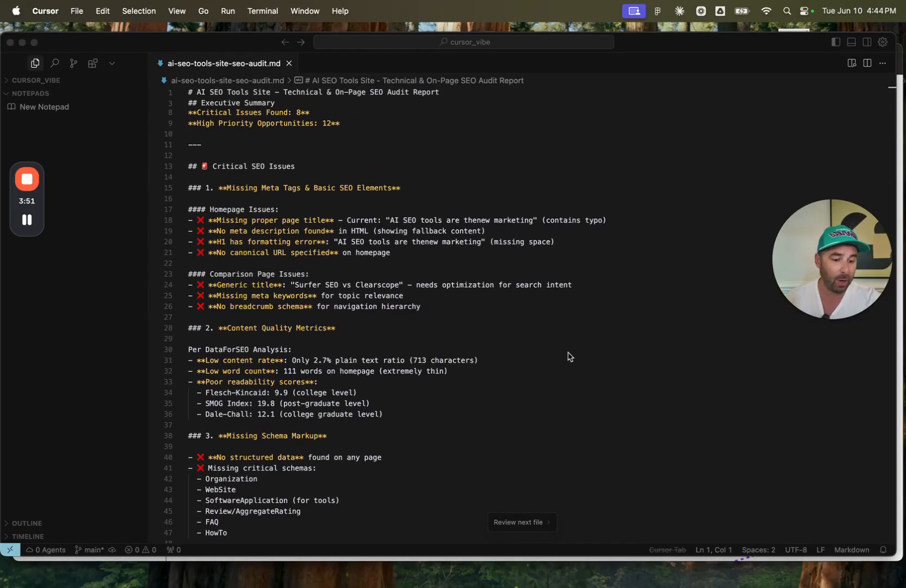
- Read the report's Critical SEO Issues down to the High-Priority SEO Opportunities title and meta fixes
scroll("down", 3)
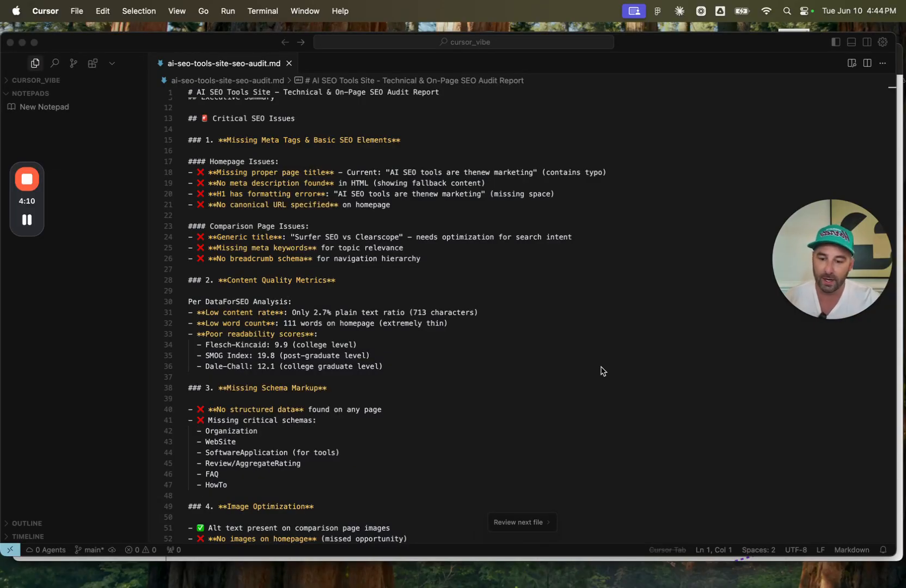
scroll("down", 3)
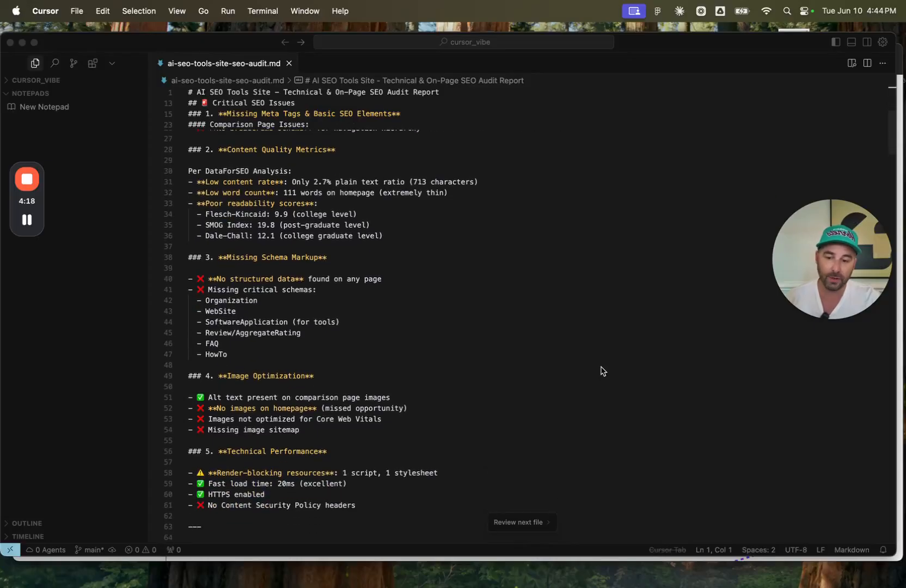
scroll("down", 3)
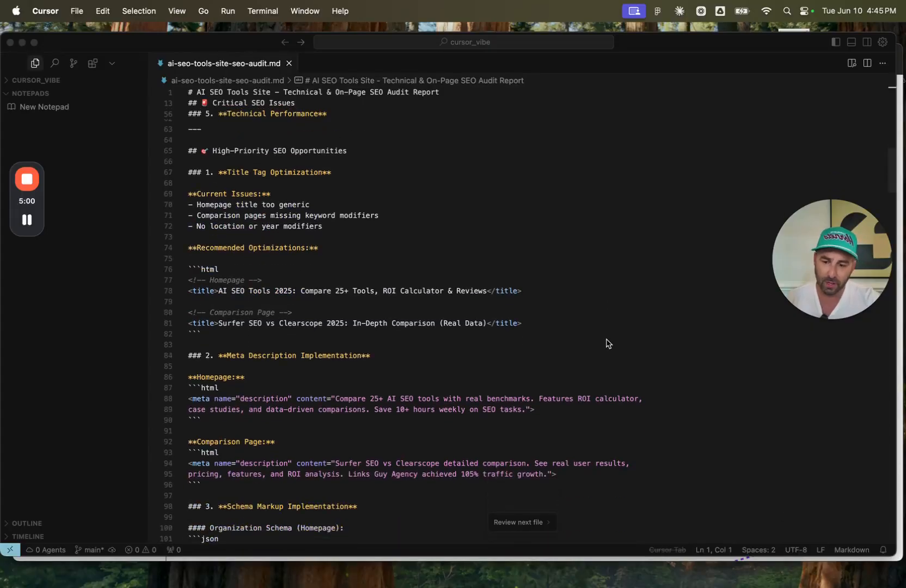
- Read the schema markup and content expansion recommendations, reaching LLM Optimization Opportunities
scroll("down", 3)
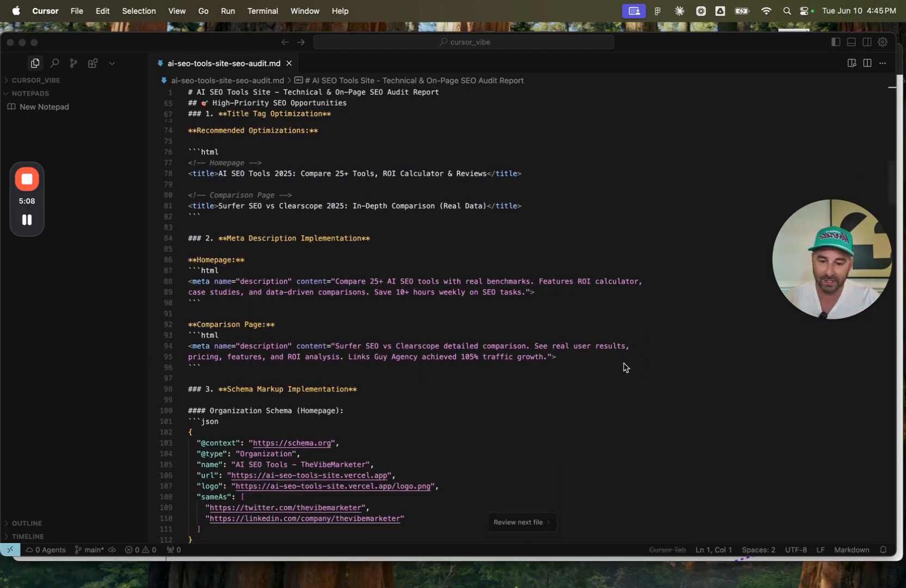
scroll("down", 3)
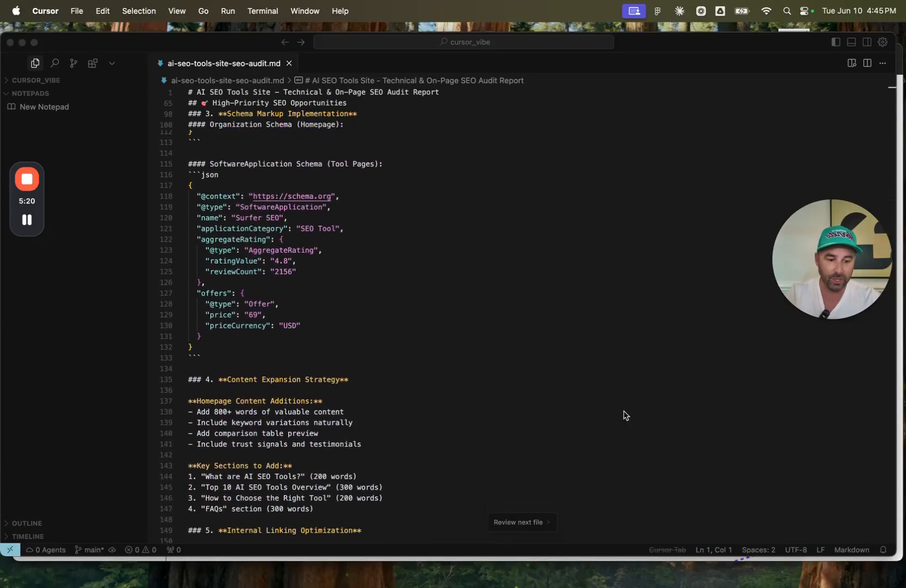
scroll("down", 3)
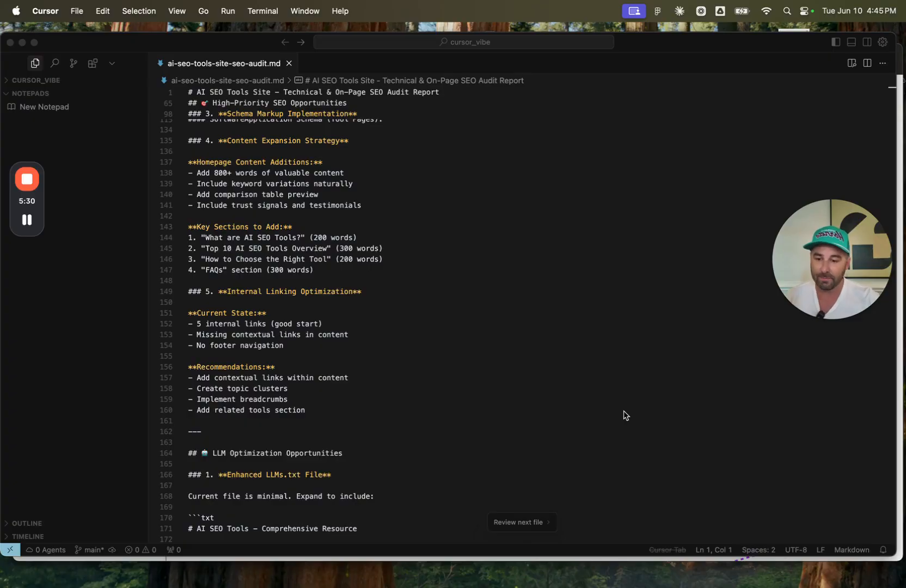
mouse_move(605, 337)
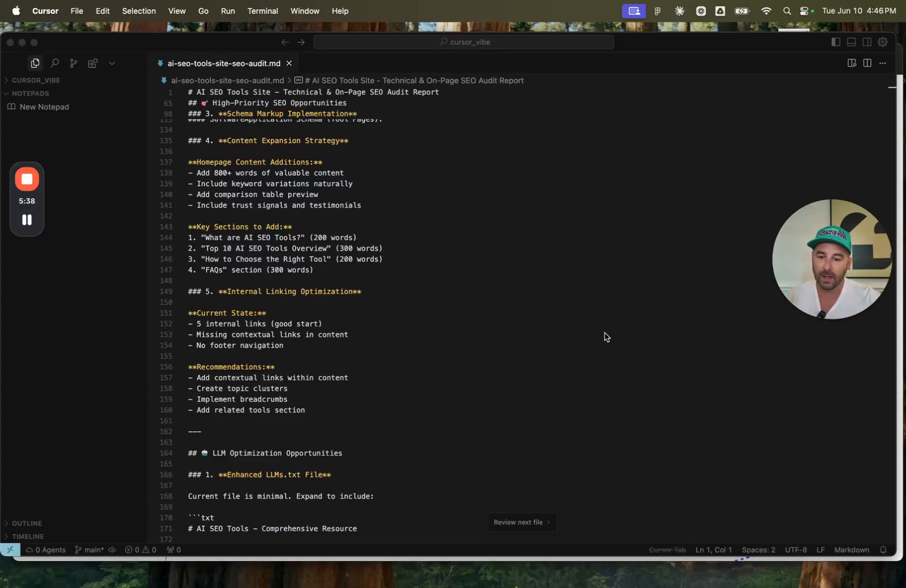
- Read the LLM optimization advice into the XML sitemap and robots.txt technical recommendations
scroll("down", 3)
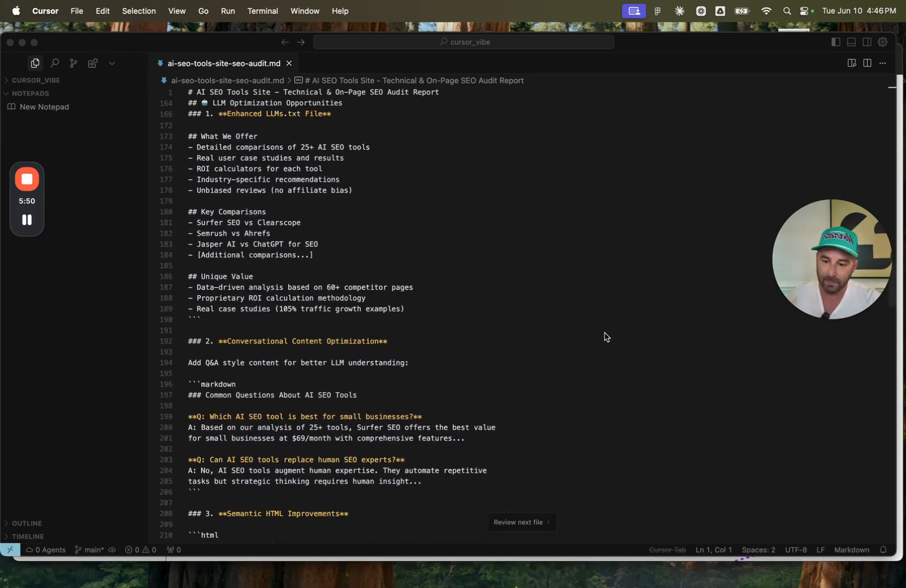
scroll("down", 3)
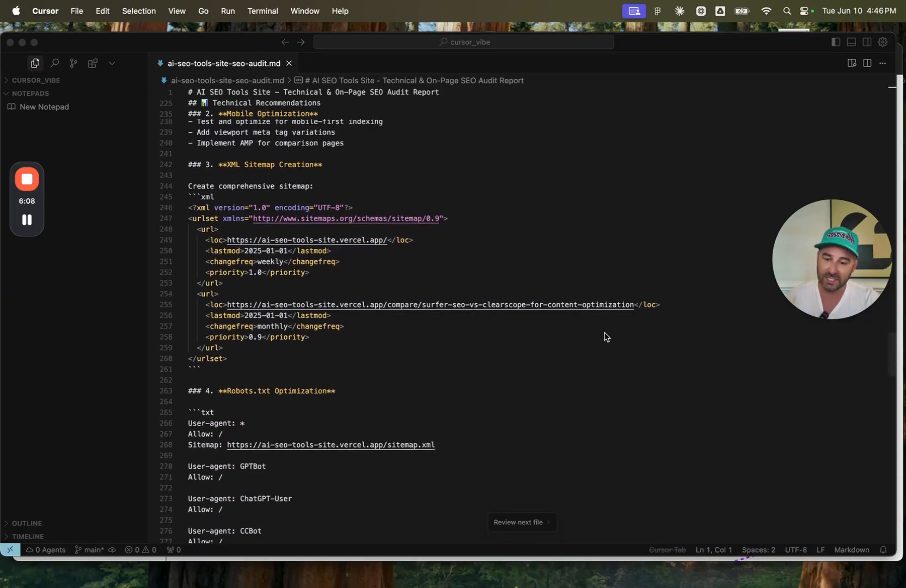
- Read past the priority matrix and expected impact into Keyword Targeting Refinements and Content Calendar
scroll("down", 3)
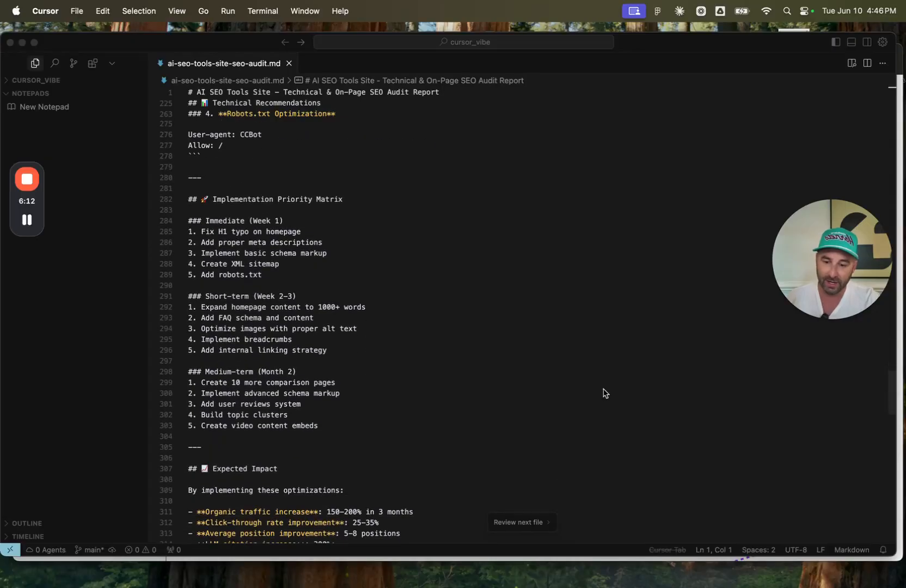
scroll("down", 3)
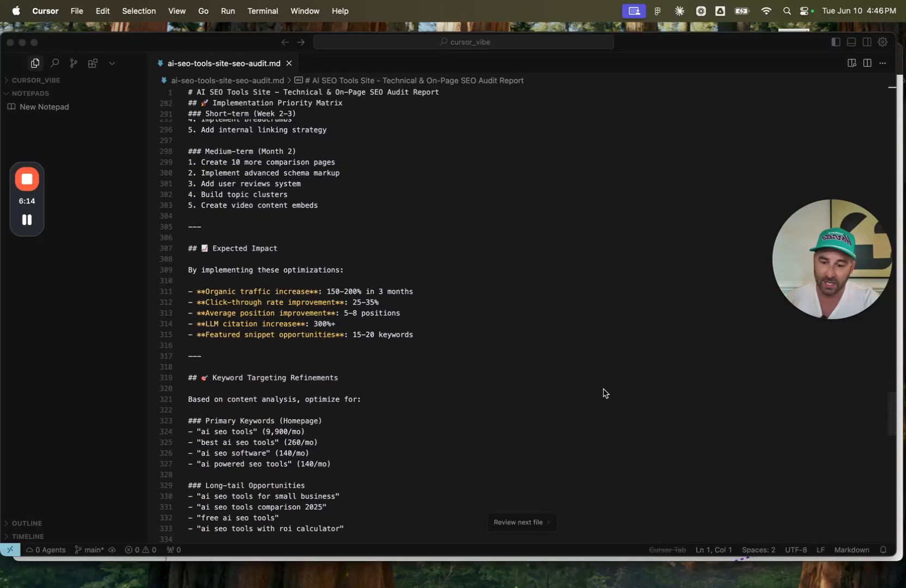
scroll("down", 3)
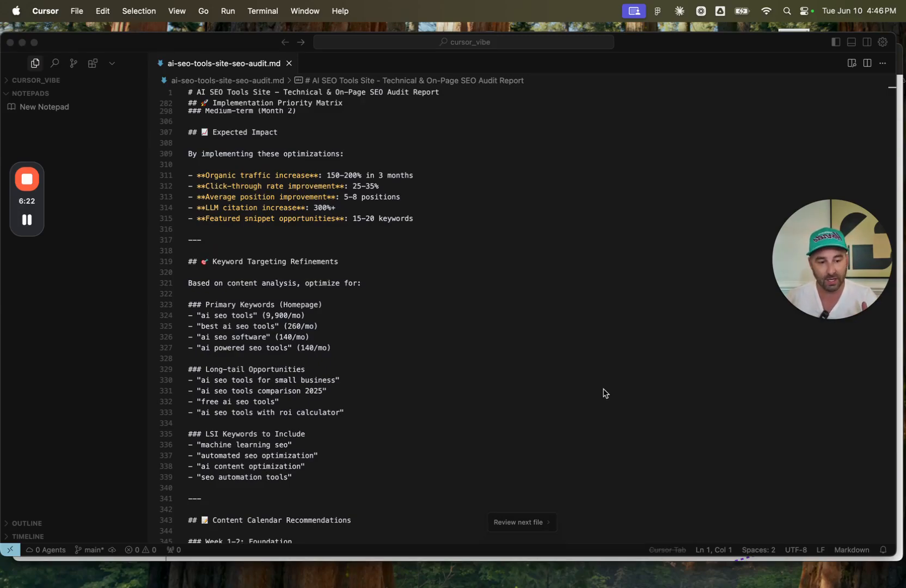
scroll("down", 3)
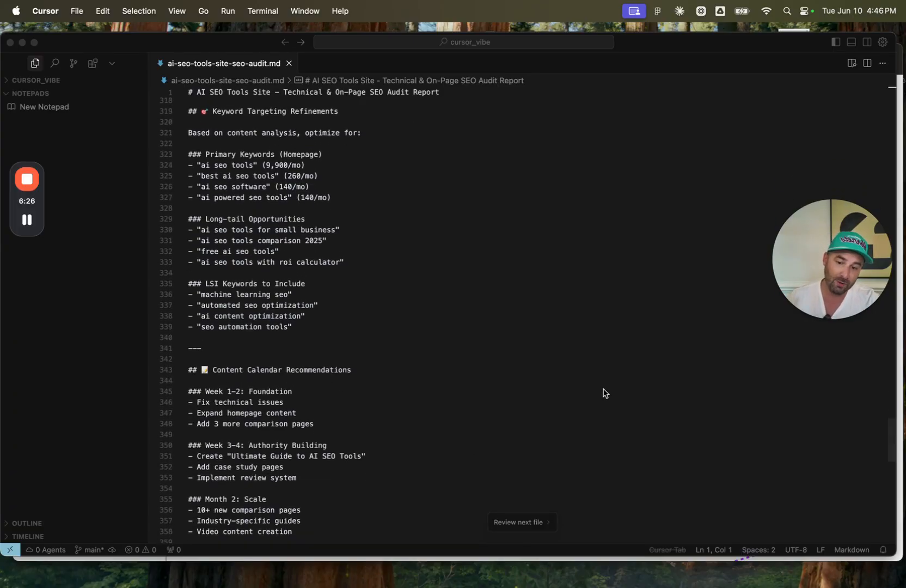
- Return to the audit report's top, showing the executive summary and critical SEO issues
scroll("down", 3)
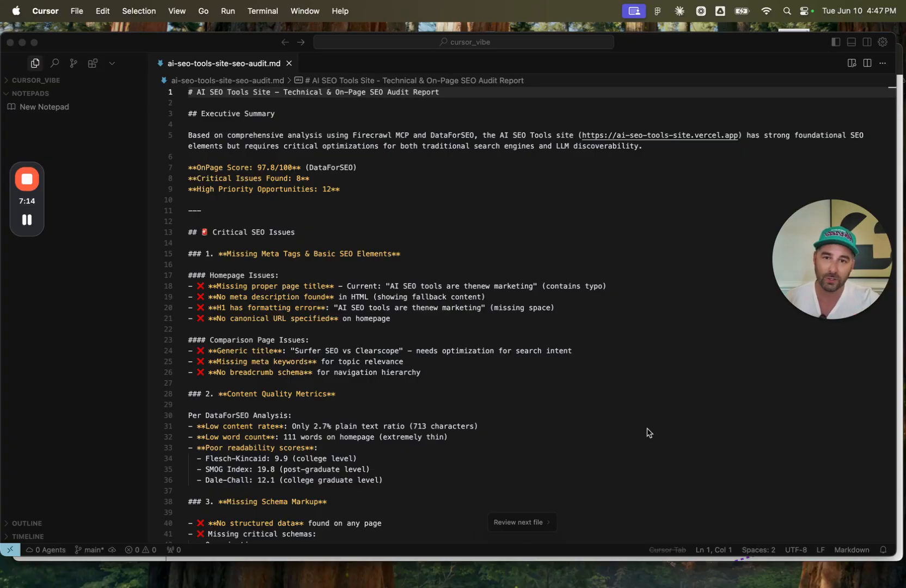
mouse_move(451, 244)
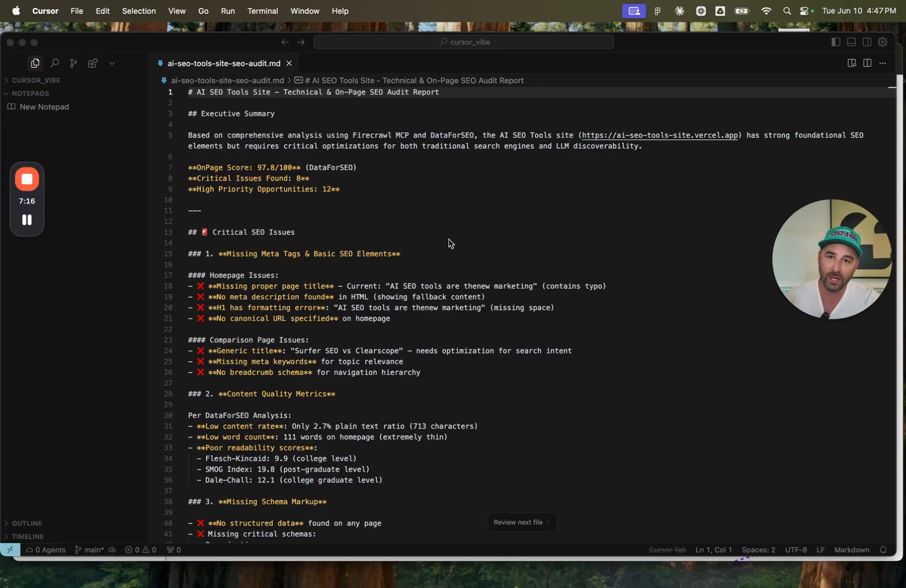